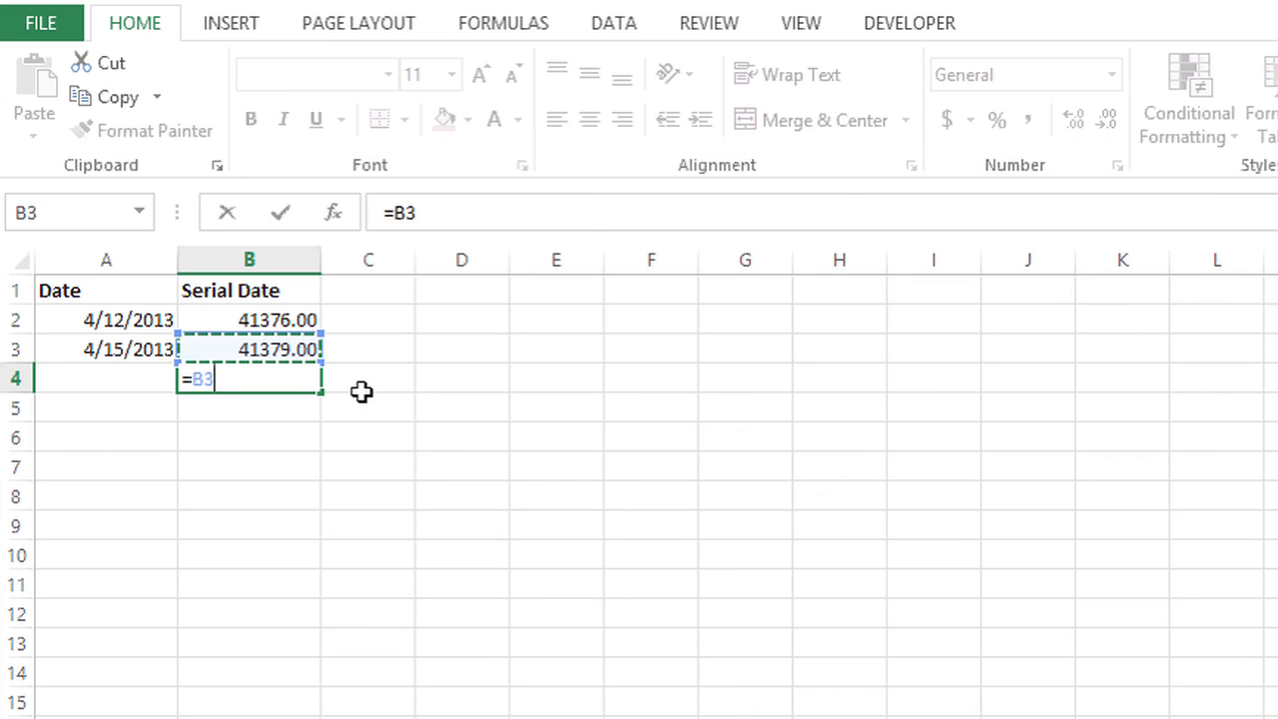
- Paste the copied dates 4/12/2013 and 4/15/2013 into B2:B3 of the Serial Date column
{"action": "type", "text": "-"}
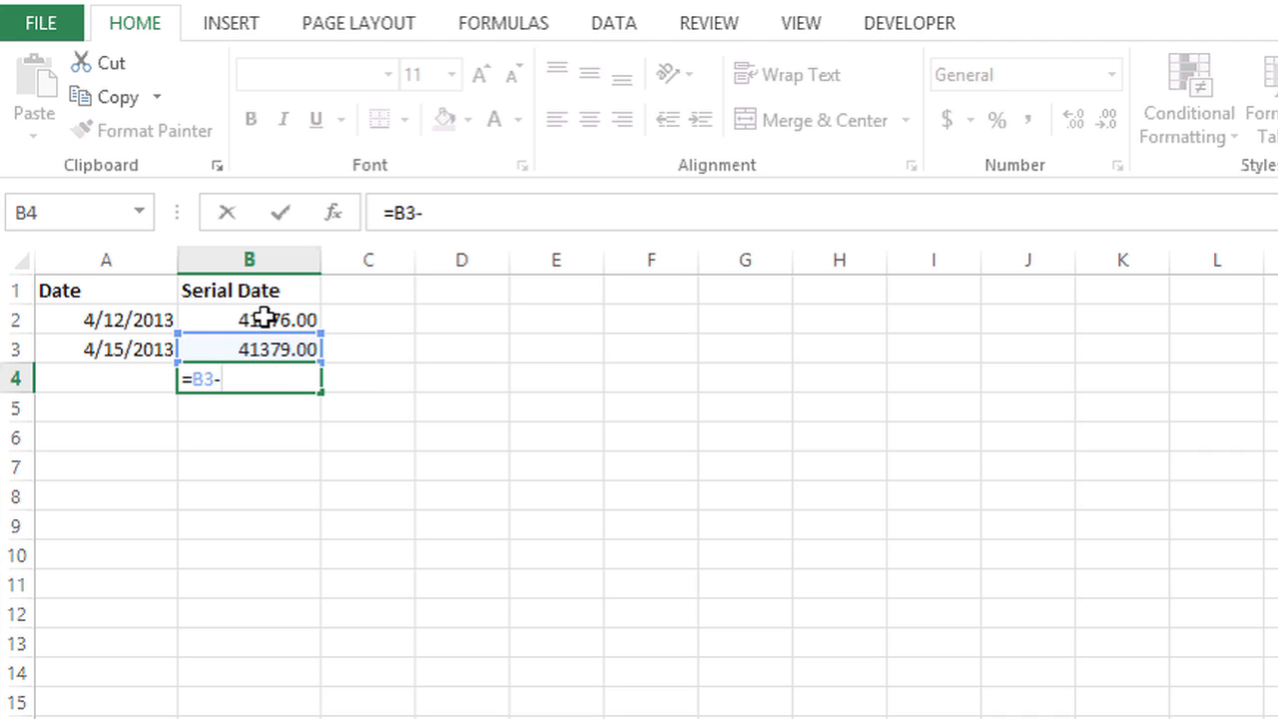
{"action": "left_click", "coordinate": [248, 319]}
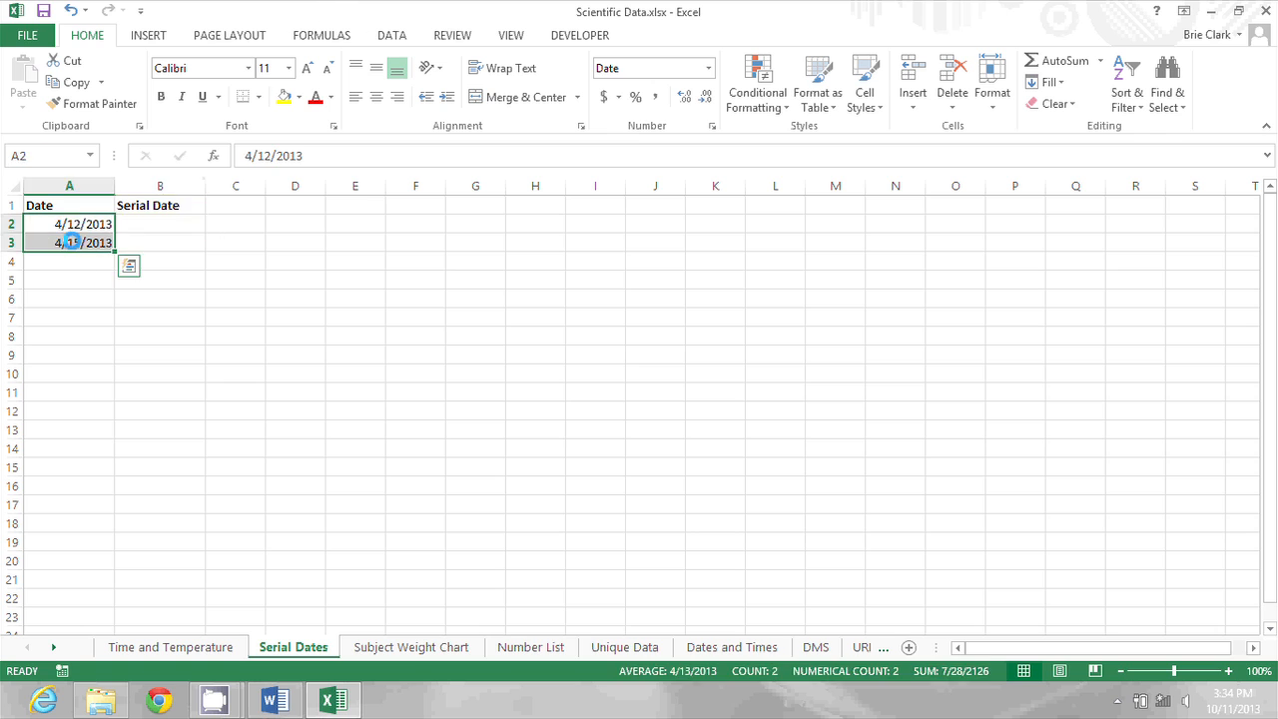
{"action": "left_click", "coordinate": [159, 223]}
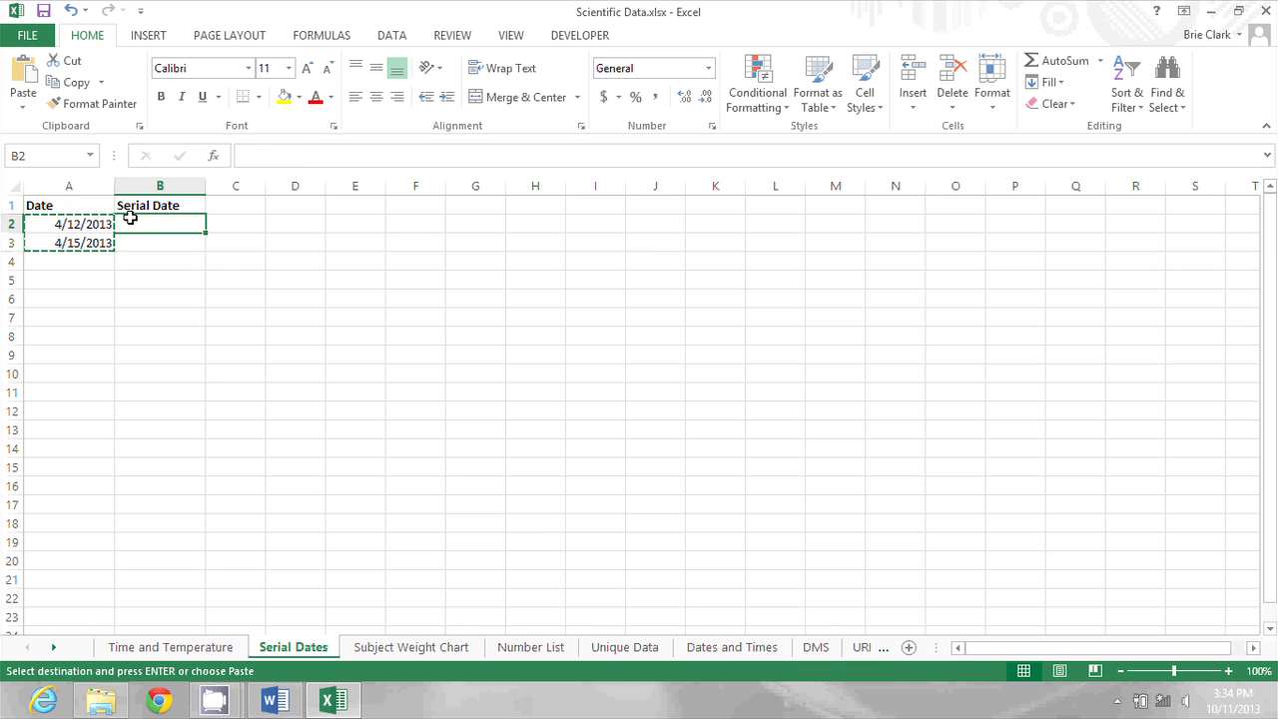
{"action": "key", "text": "ctrl+v"}
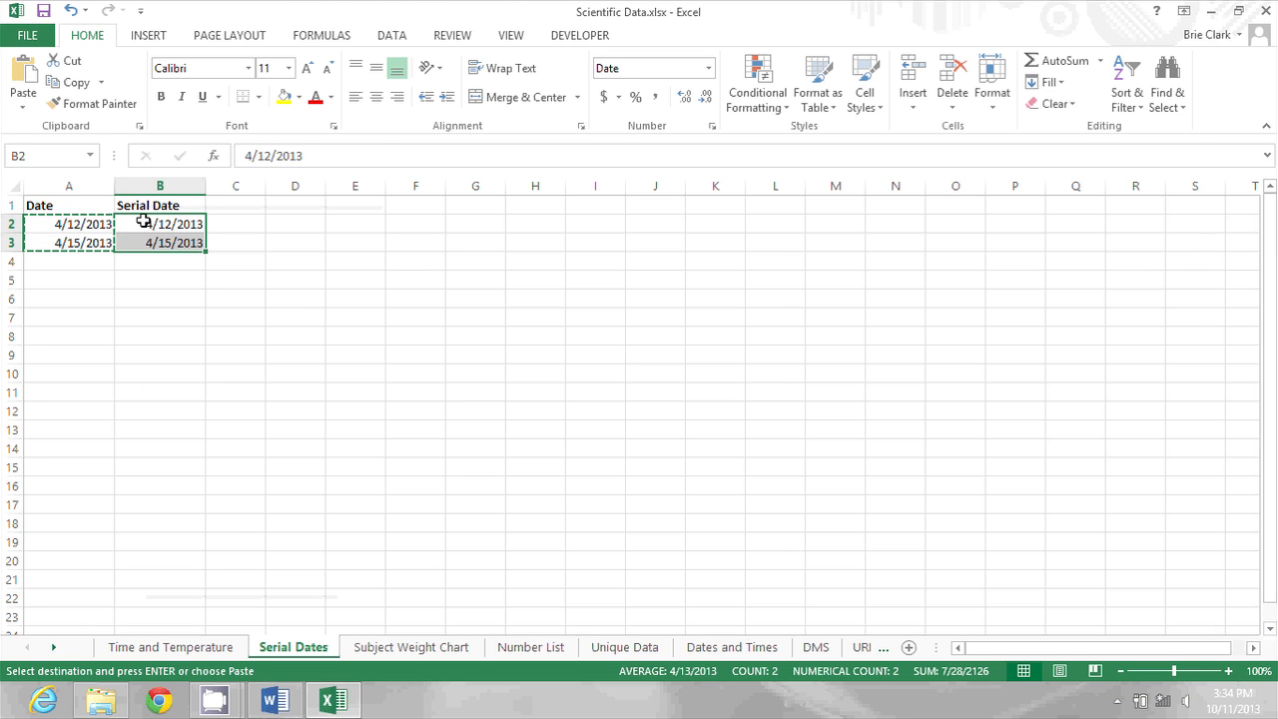
- Format B2:B3 as Number so the dates show as serials 41376.00 and 41379.00
{"action": "right_click", "coordinate": [160, 224]}
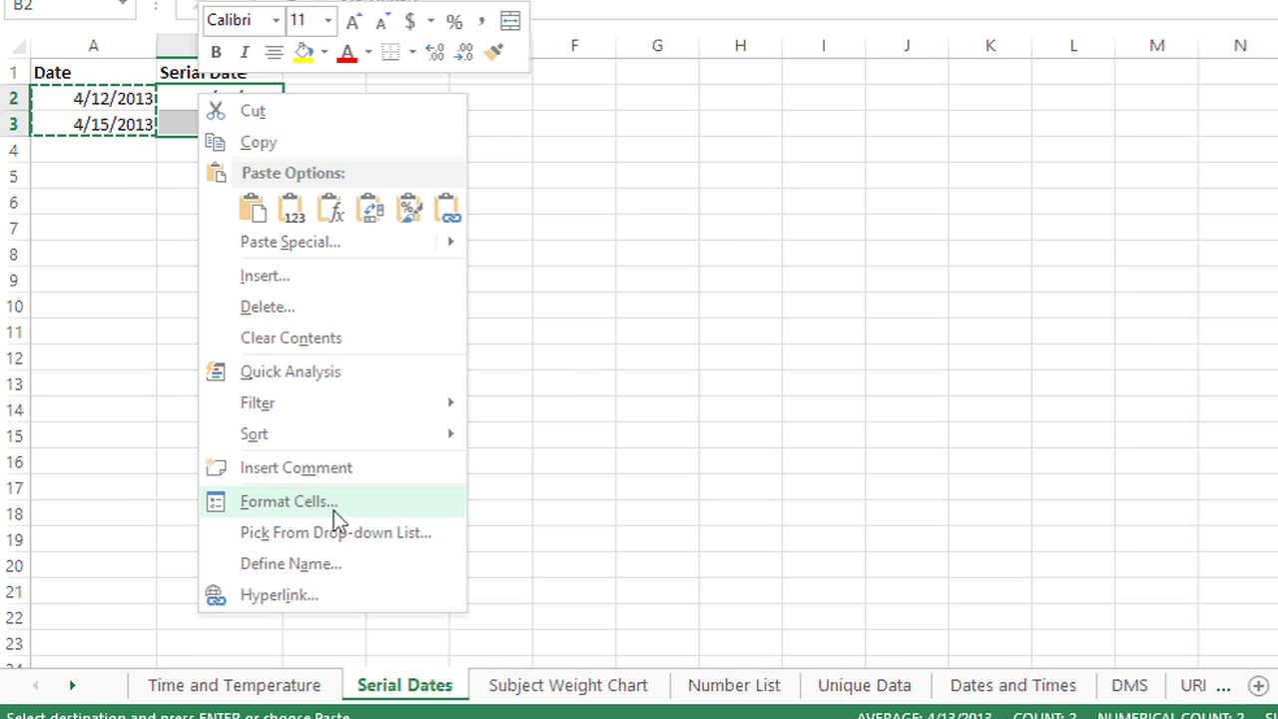
{"action": "left_click", "coordinate": [287, 500]}
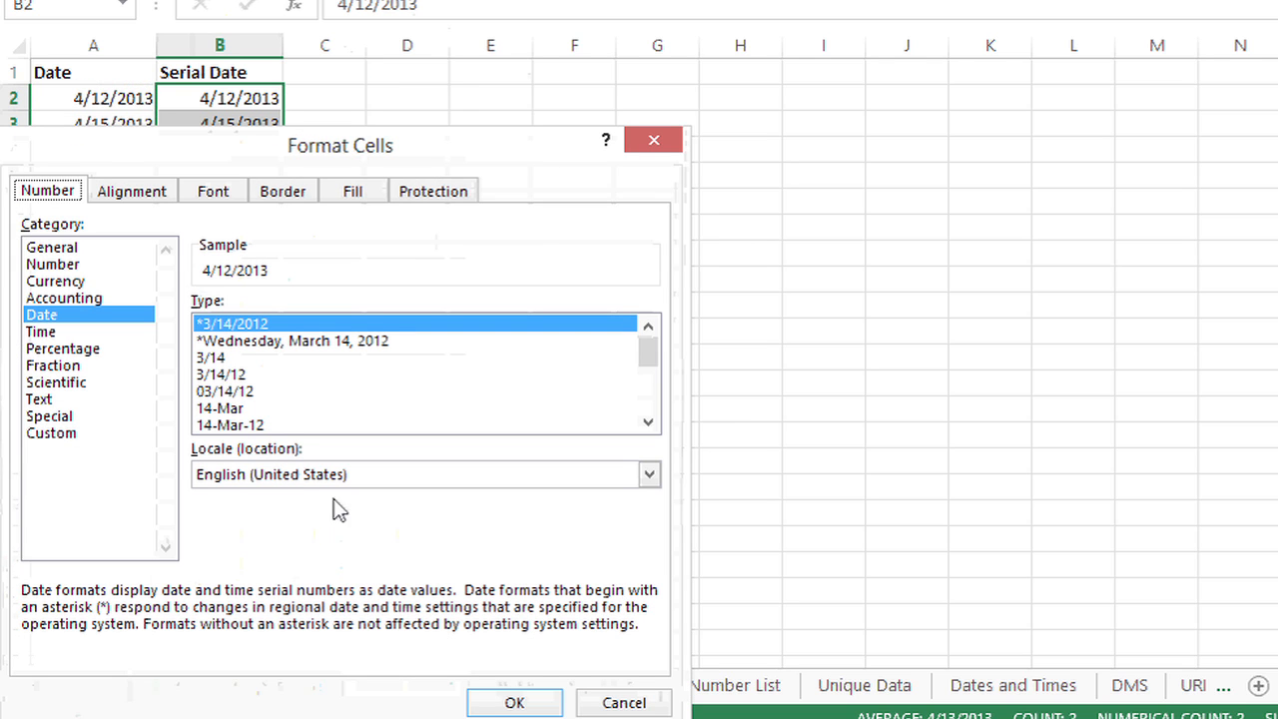
{"action": "left_click", "coordinate": [52, 264]}
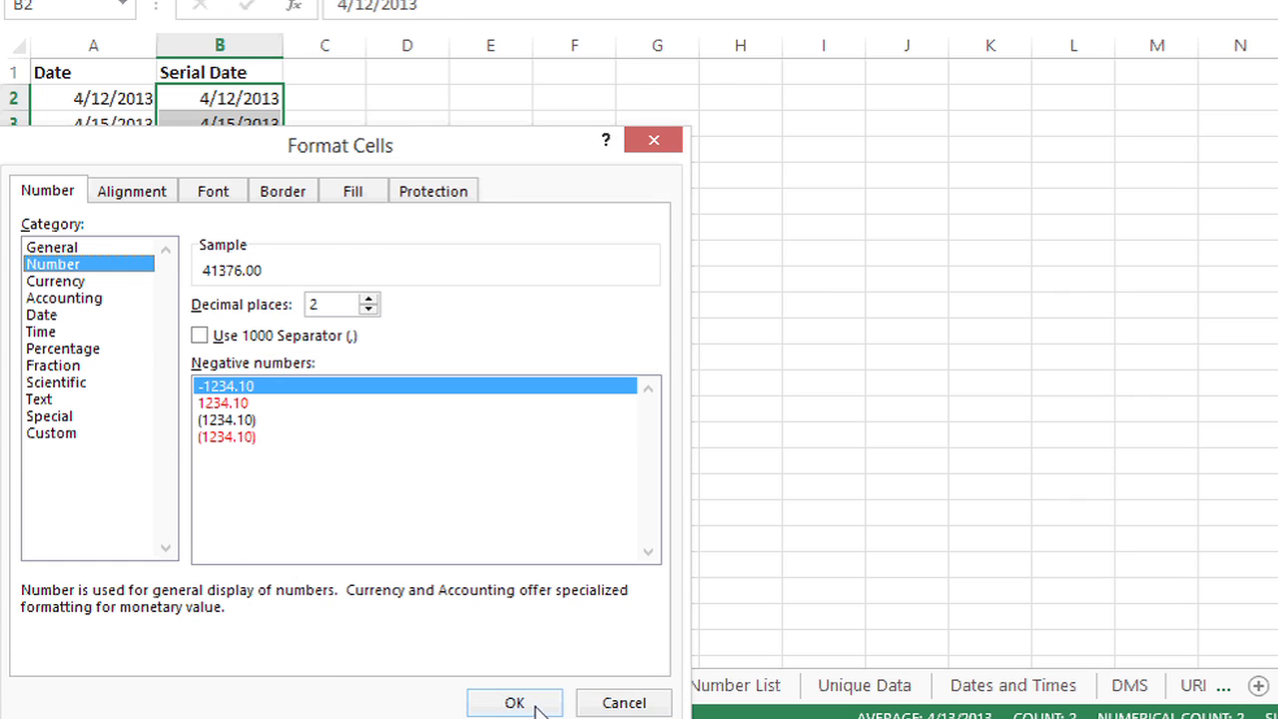
{"action": "left_click", "coordinate": [516, 703]}
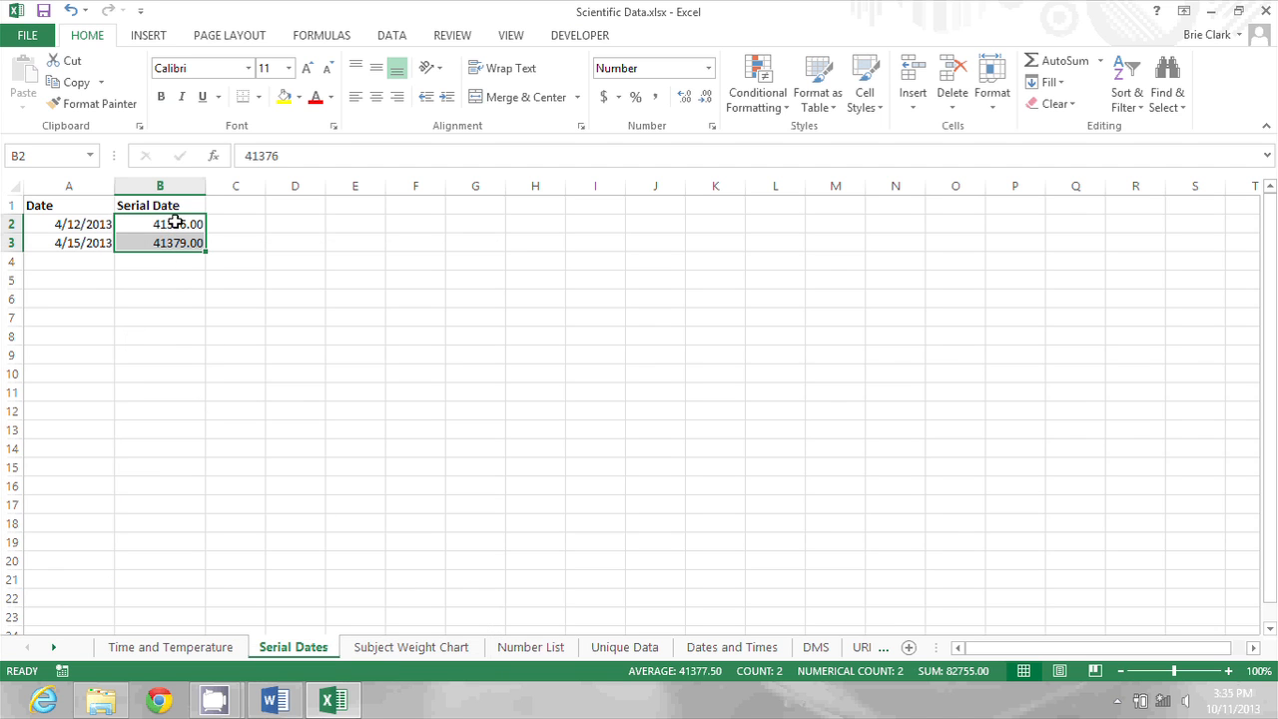
{"action": "mouse_move", "coordinate": [92, 248]}
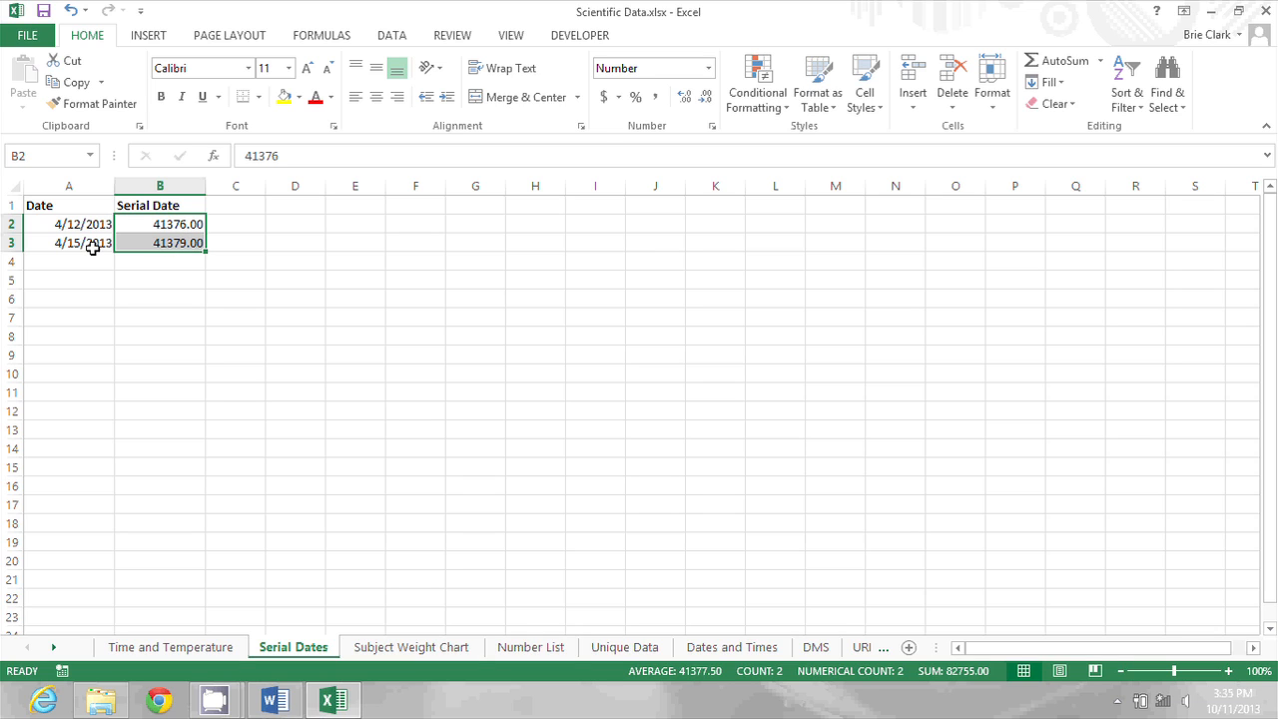
{"action": "mouse_move", "coordinate": [80, 224]}
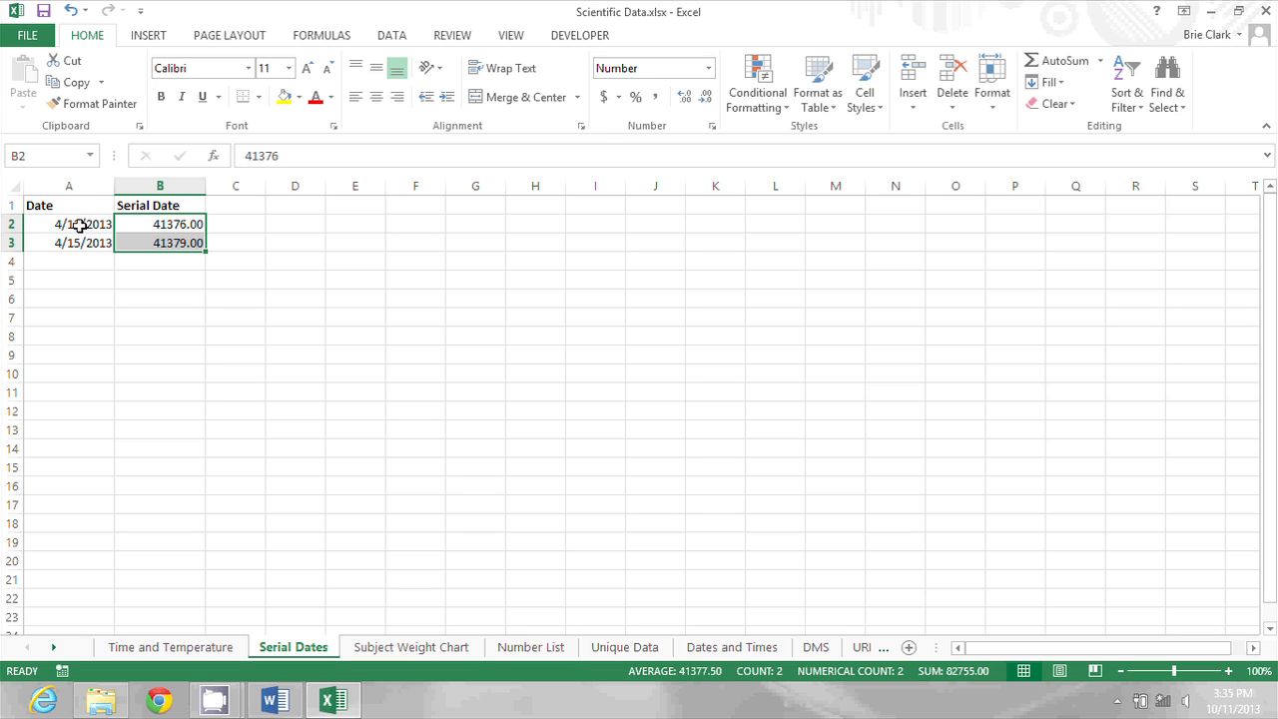
{"action": "left_click", "coordinate": [68, 223]}
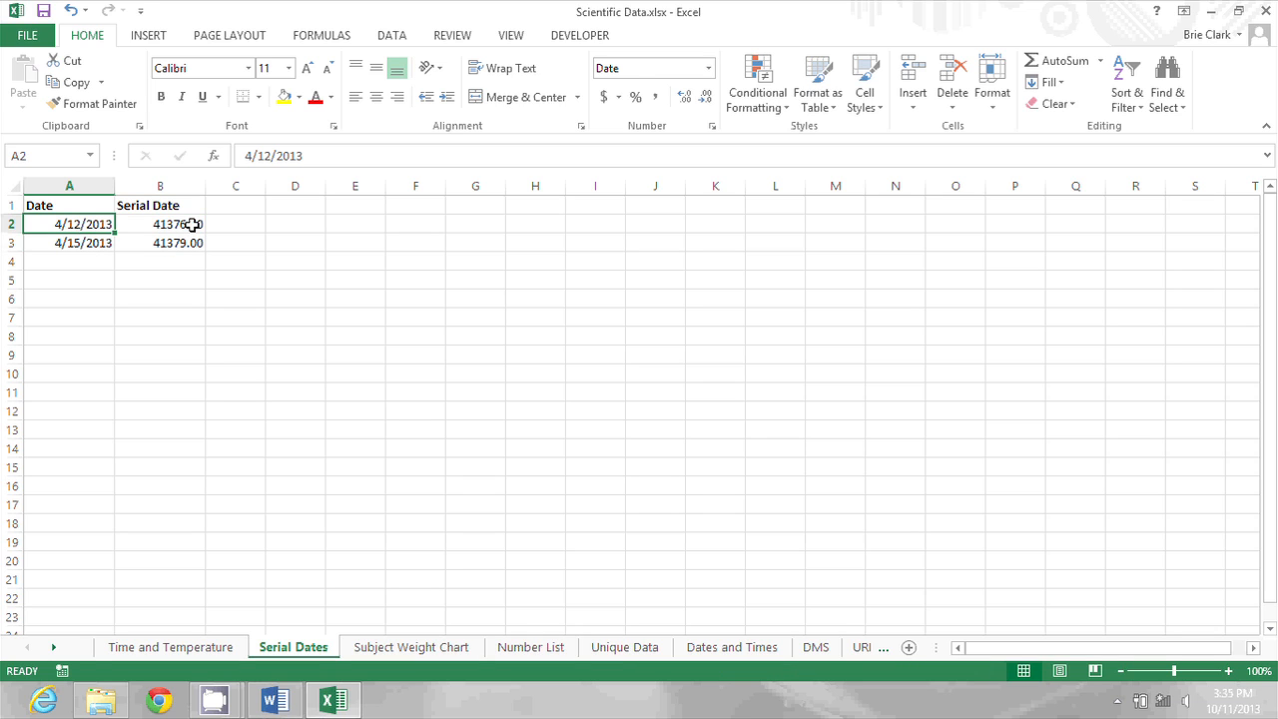
{"action": "left_click", "coordinate": [160, 223]}
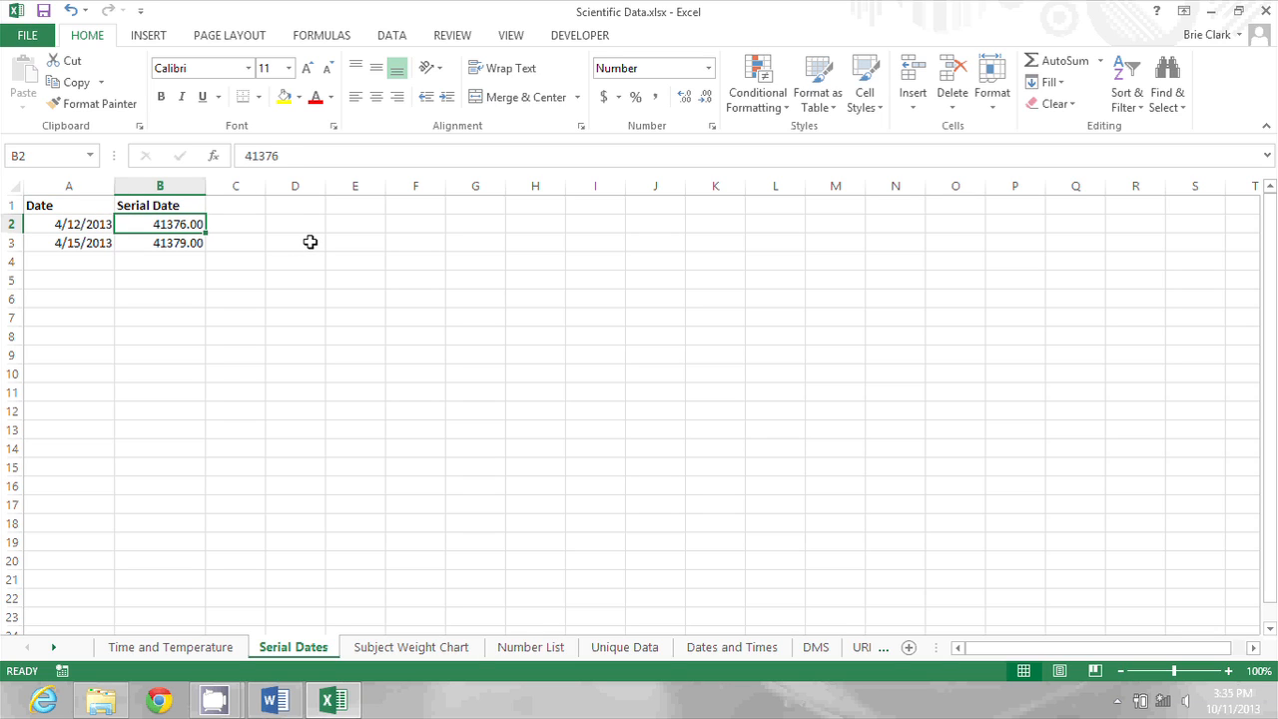
{"action": "left_click", "coordinate": [67, 244]}
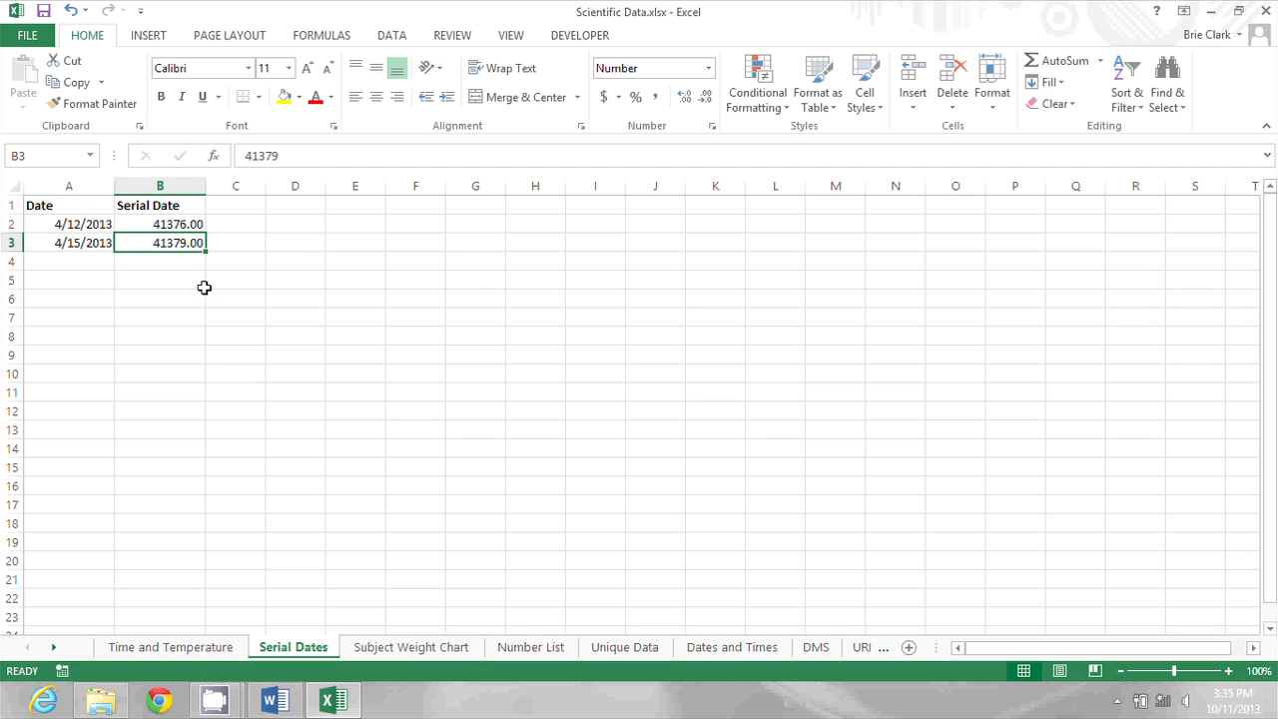
{"action": "mouse_move", "coordinate": [176, 263]}
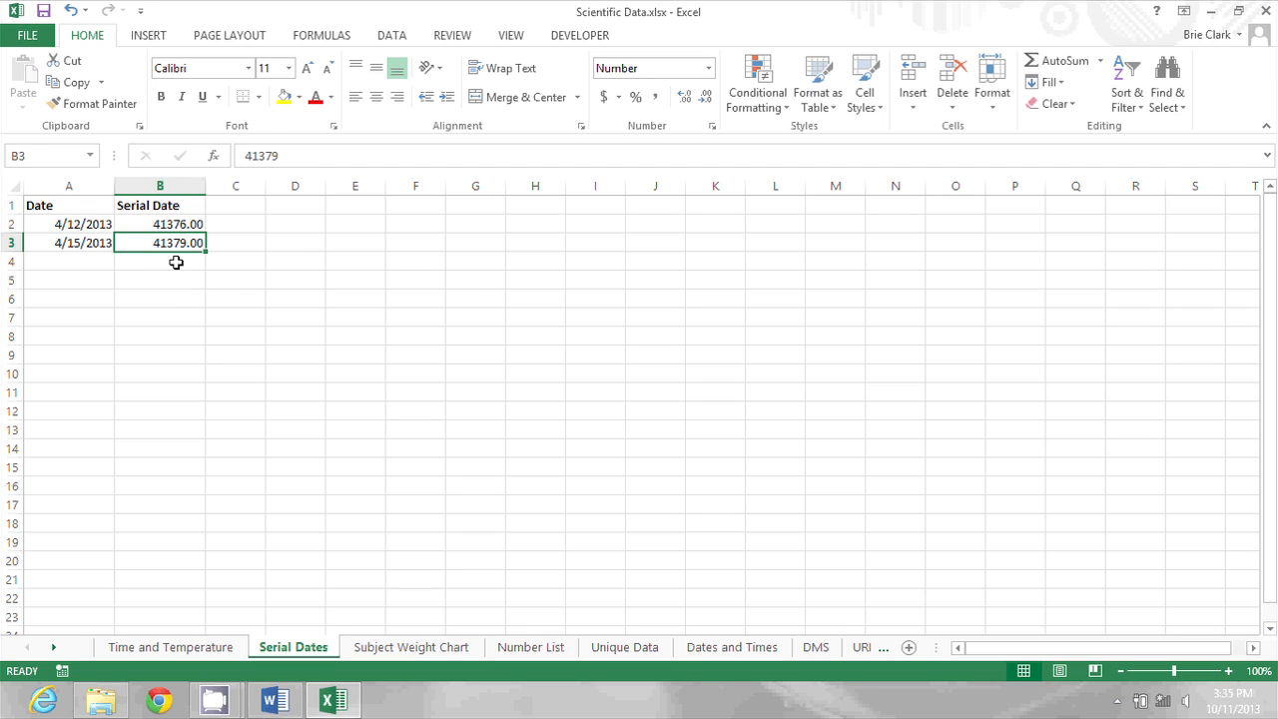
{"action": "left_click", "coordinate": [159, 260]}
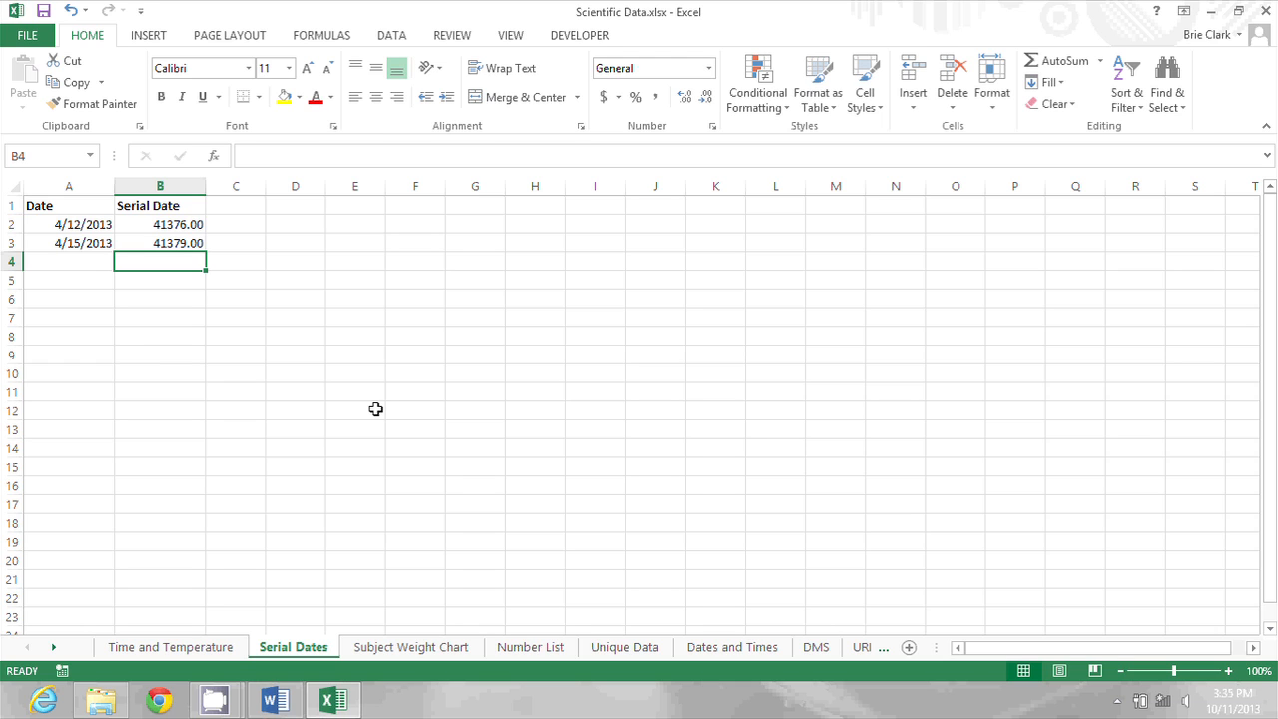
{"action": "mouse_move", "coordinate": [380, 358]}
{"action": "type", "text": "="}
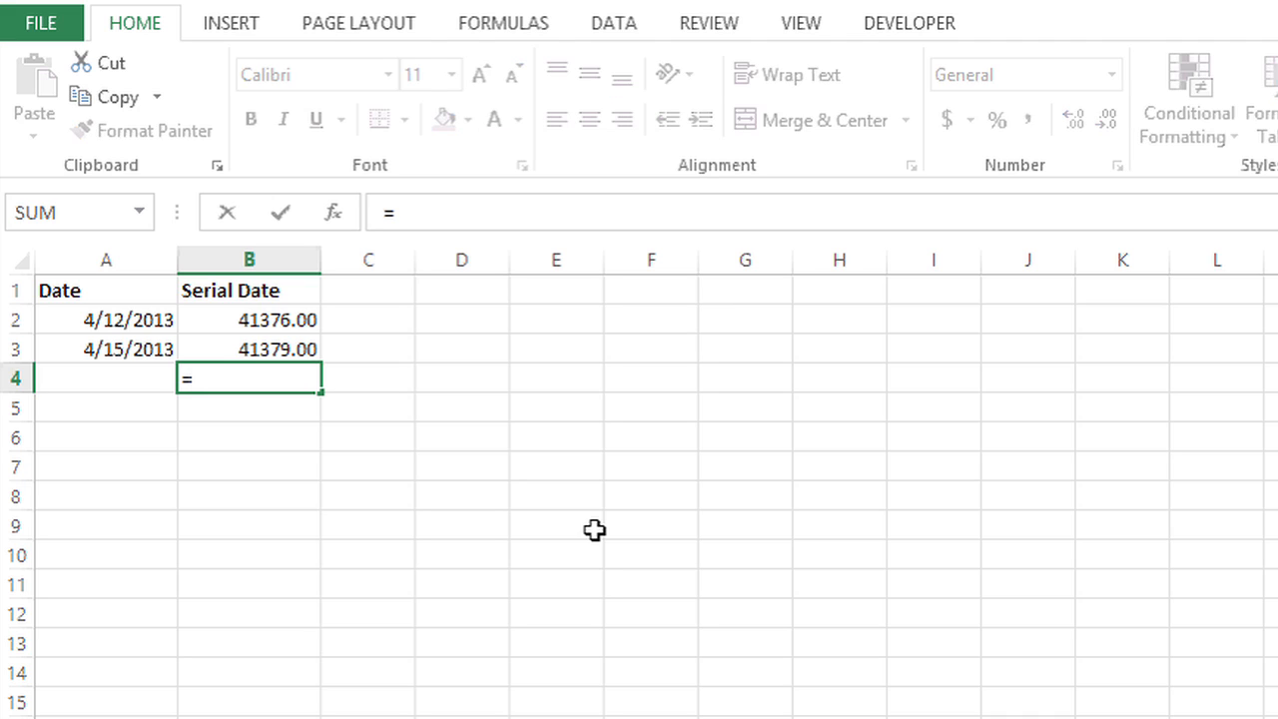
- Build the formula =B3-B2 in B4 by picking B3, a minus sign, then B2
{"action": "left_click", "coordinate": [247, 347]}
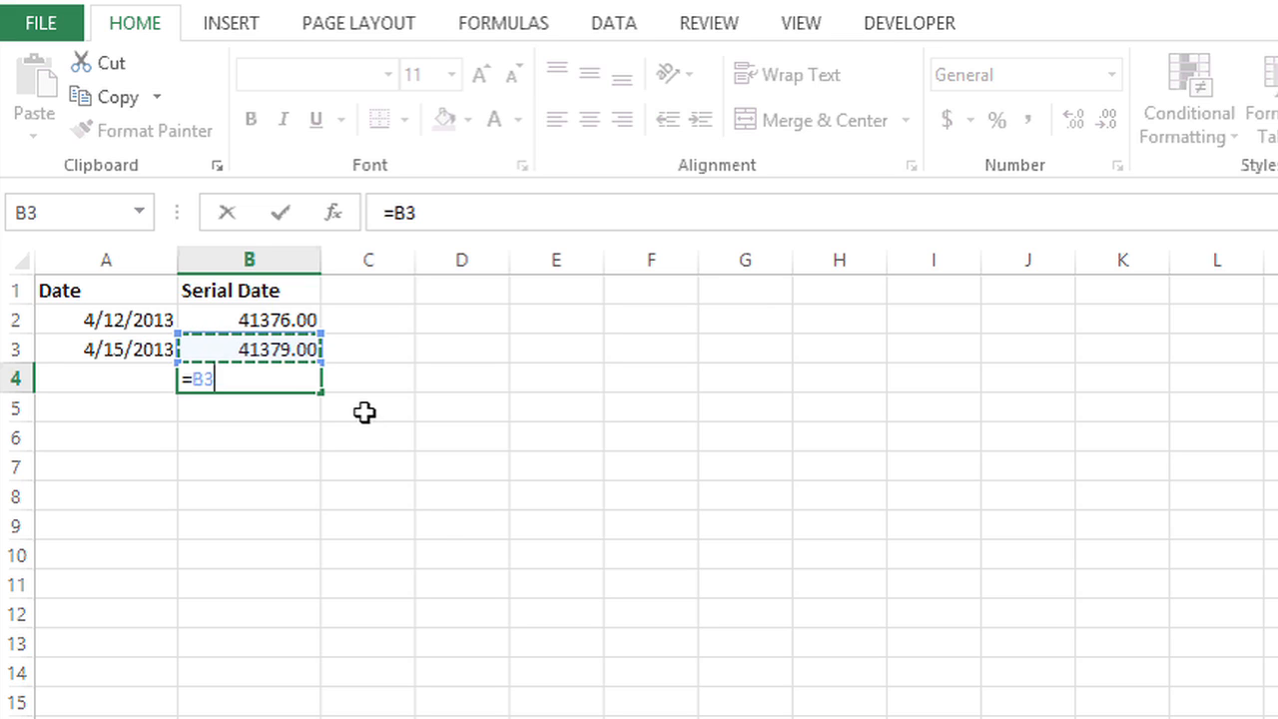
{"action": "type", "text": "-"}
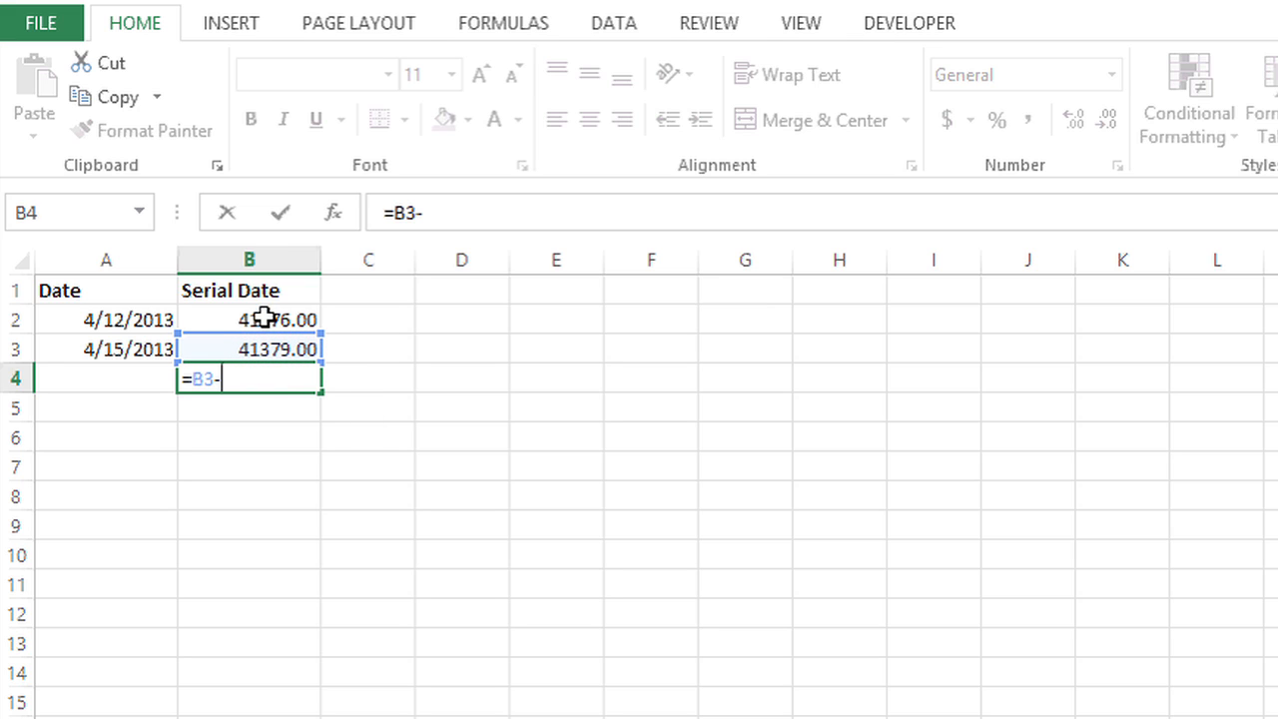
{"action": "left_click", "coordinate": [248, 320]}
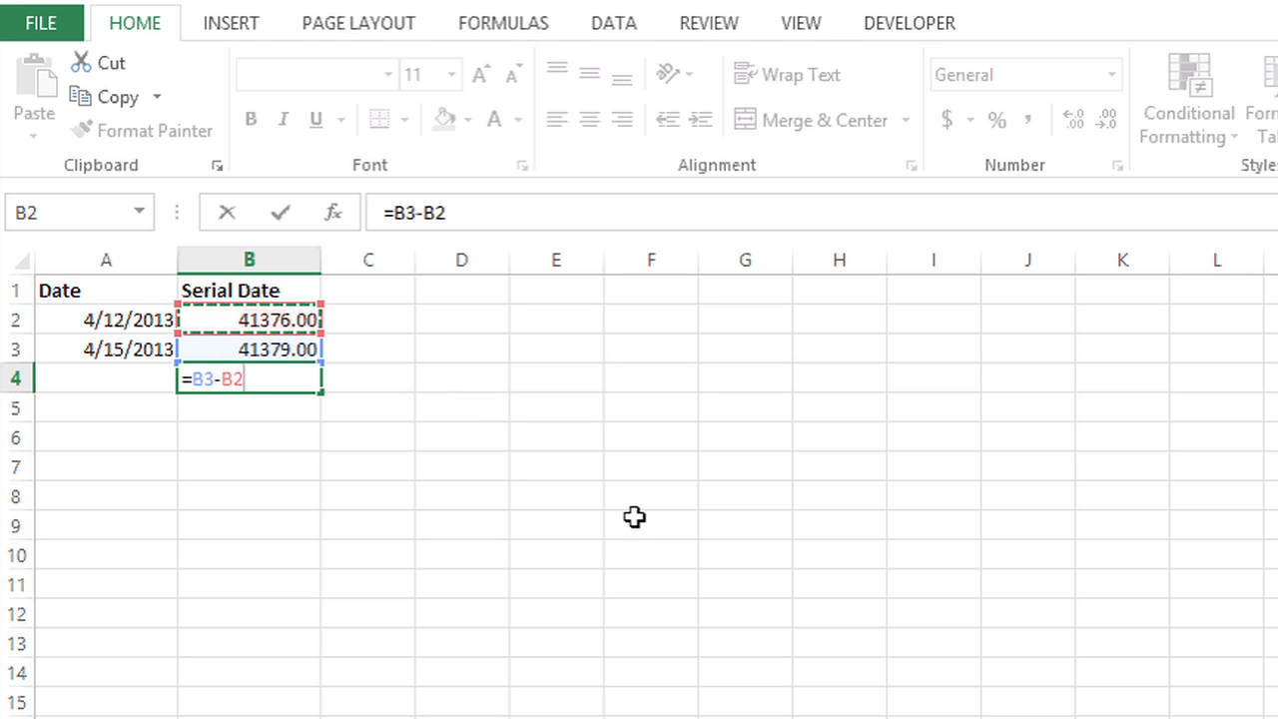